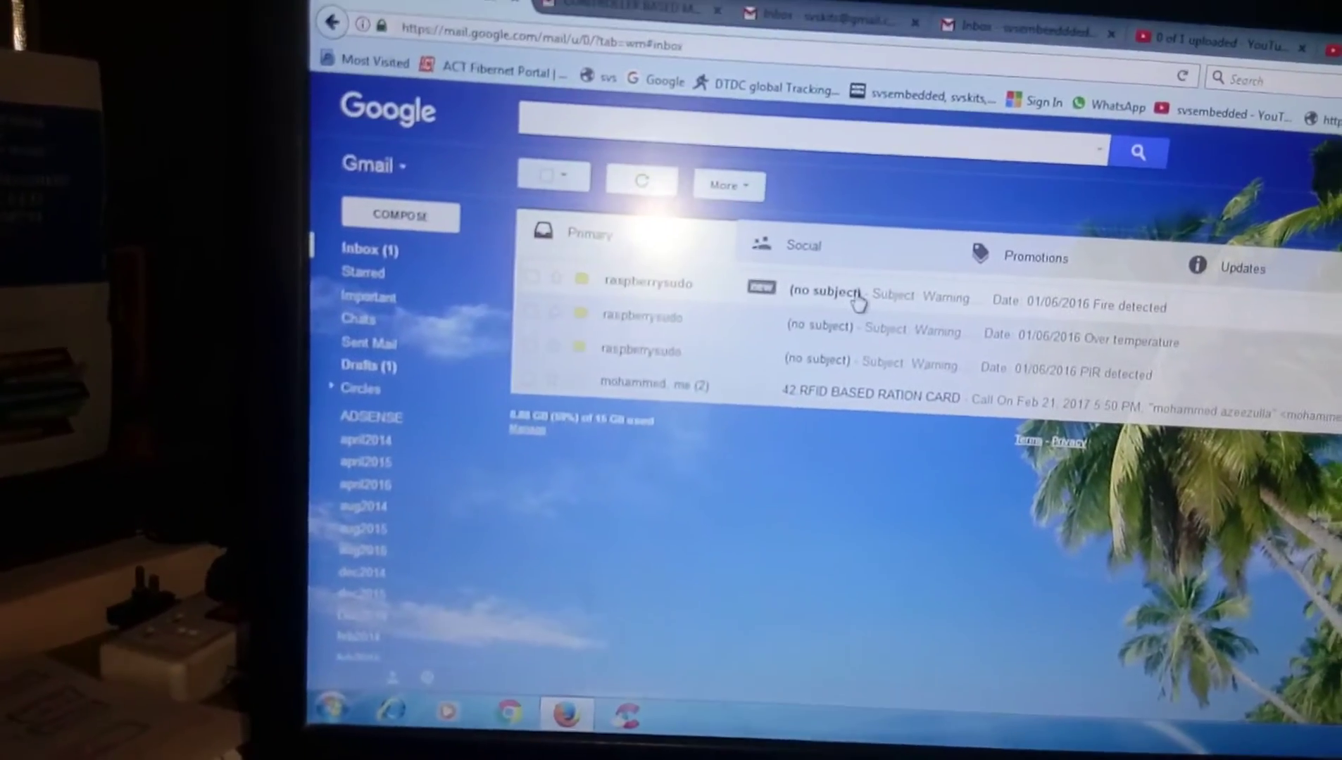
Refresh the inbox so the PIR detected warning from raspberrysudo appears at the top.
{"action": "left_click", "coordinate": [826, 296]}
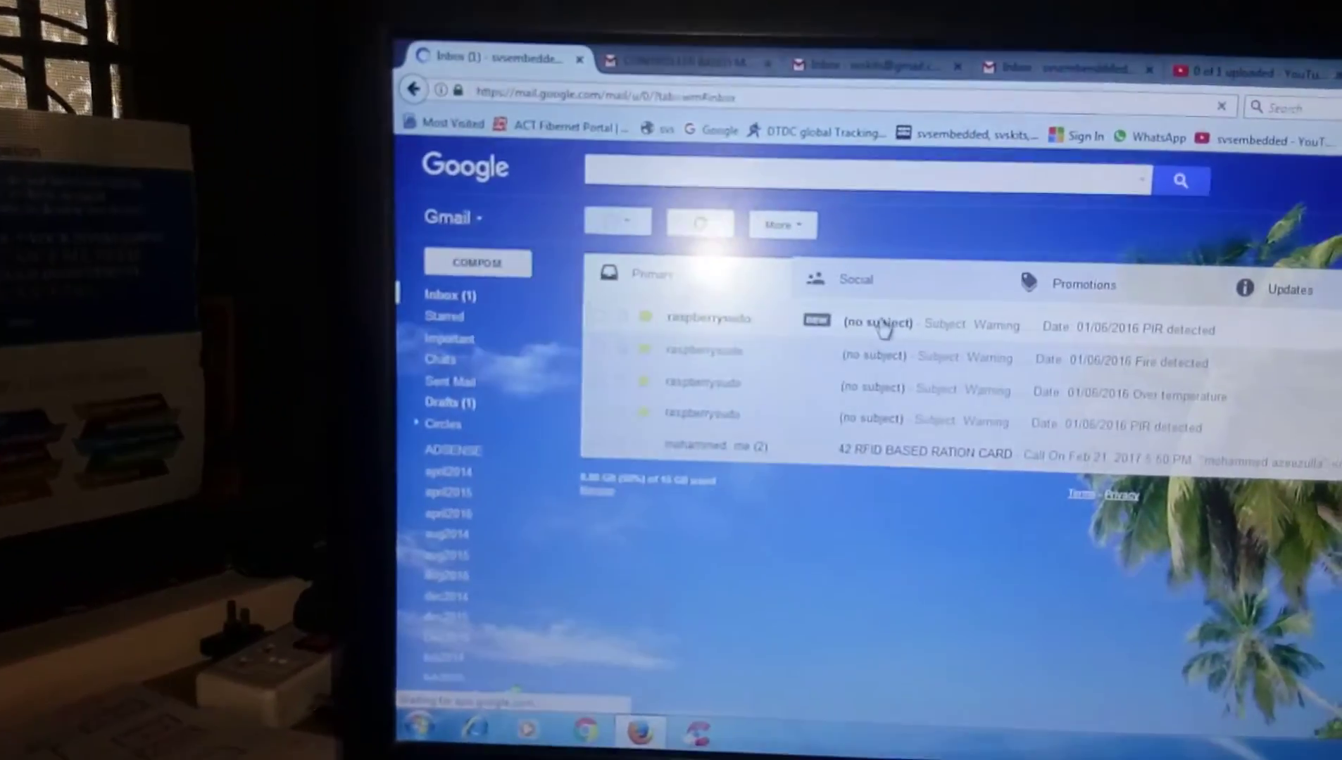
{"action": "left_click", "coordinate": [877, 323]}
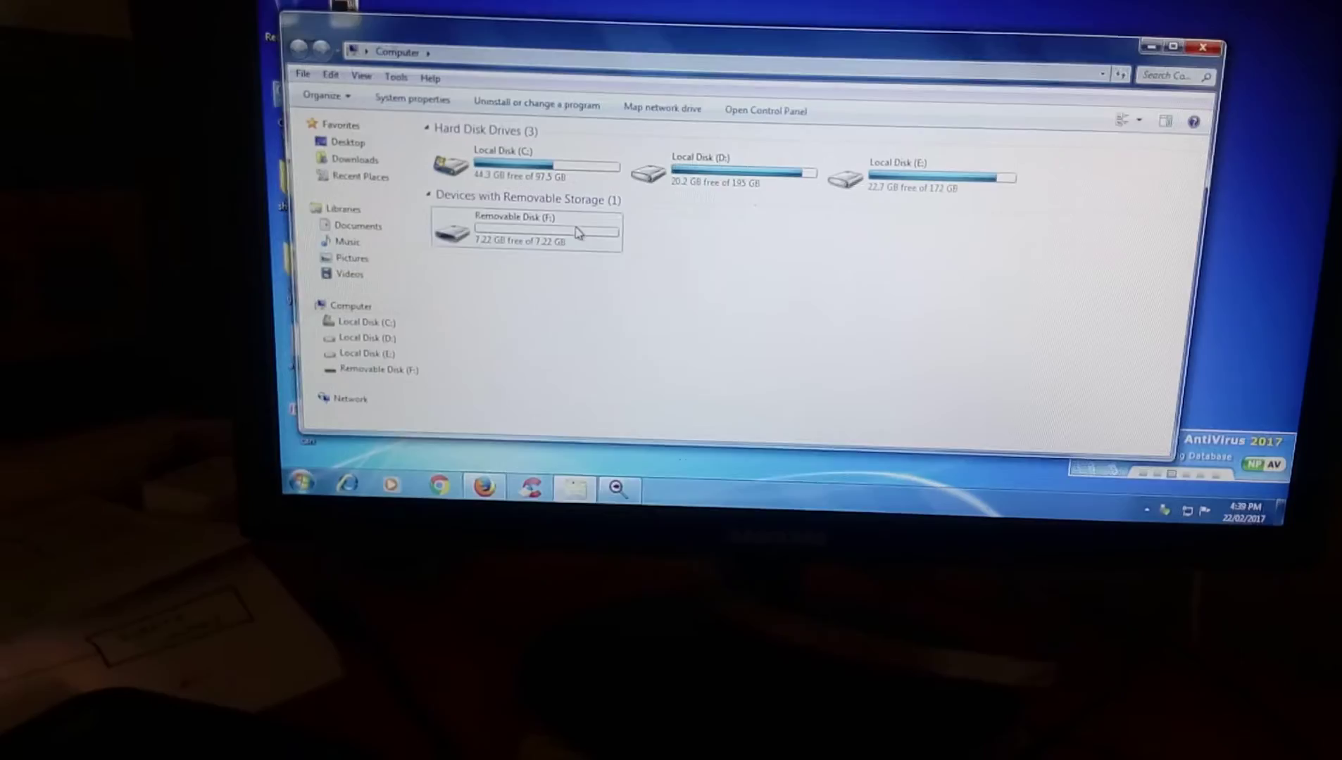
Open Removable Disk (F:) and view the latest captured photo full-size in Photo Viewer.
{"action": "double_click", "coordinate": [525, 232]}
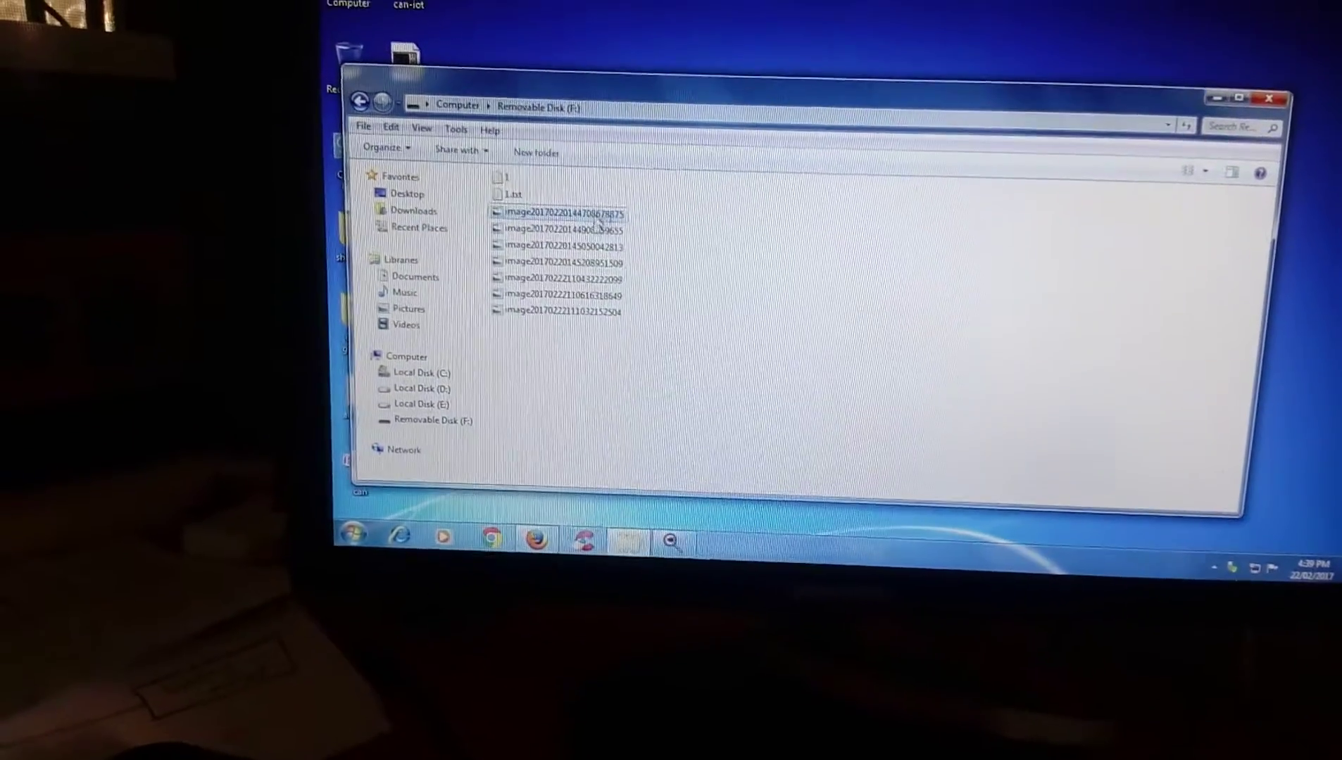
{"action": "double_click", "coordinate": [558, 215]}
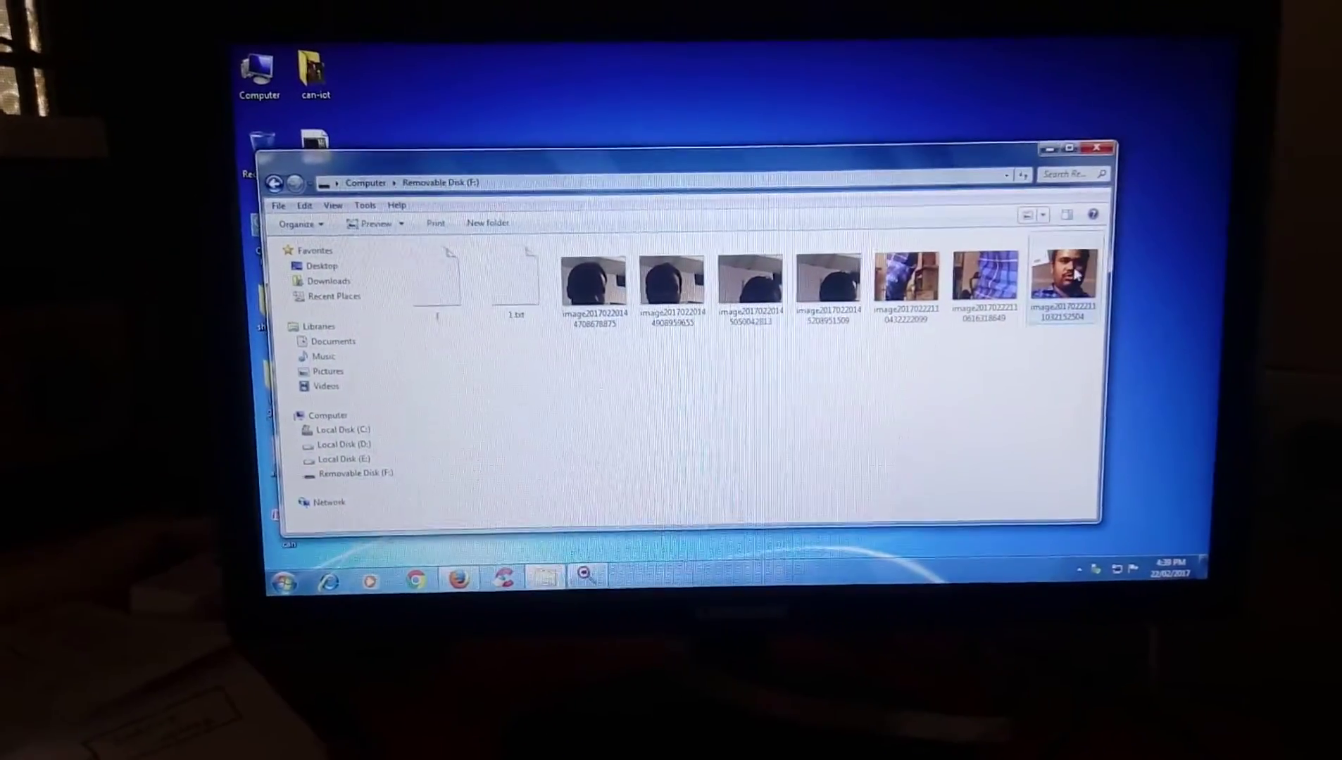
{"action": "double_click", "coordinate": [1063, 281]}
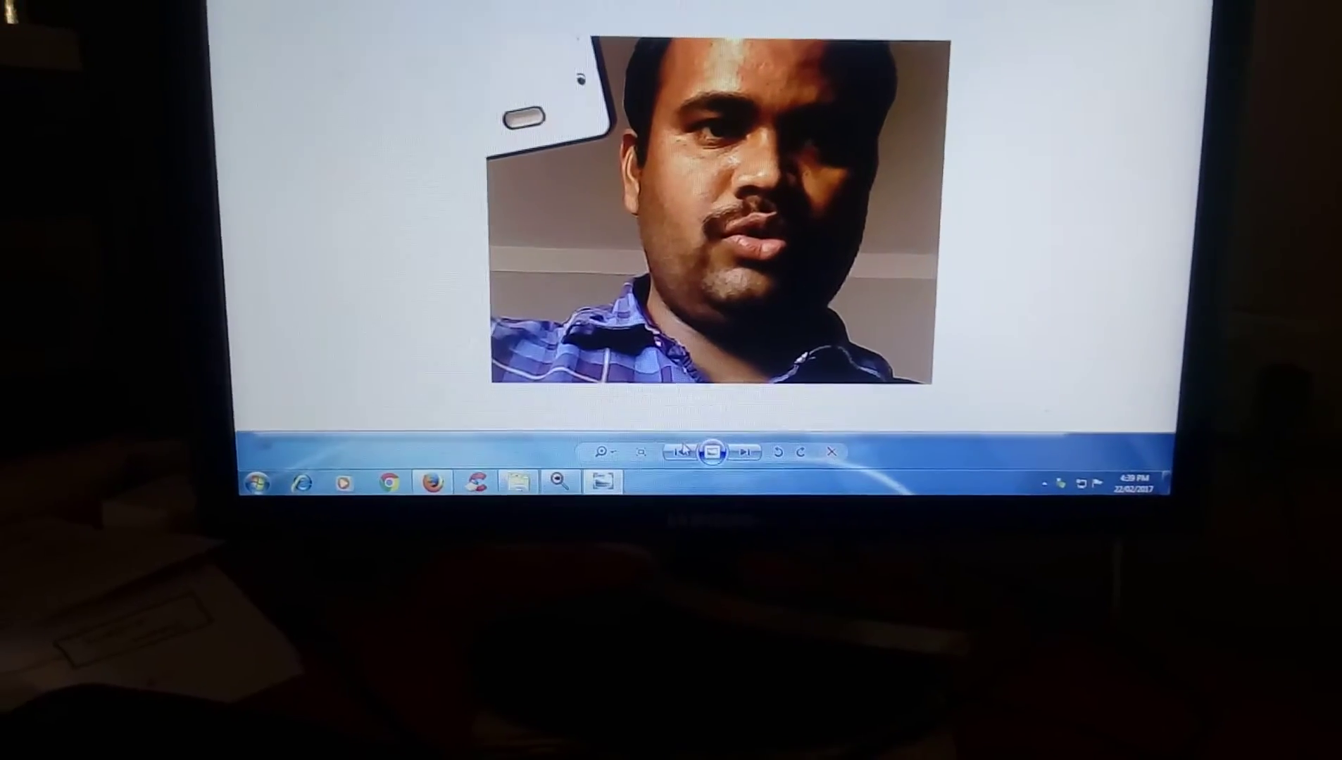